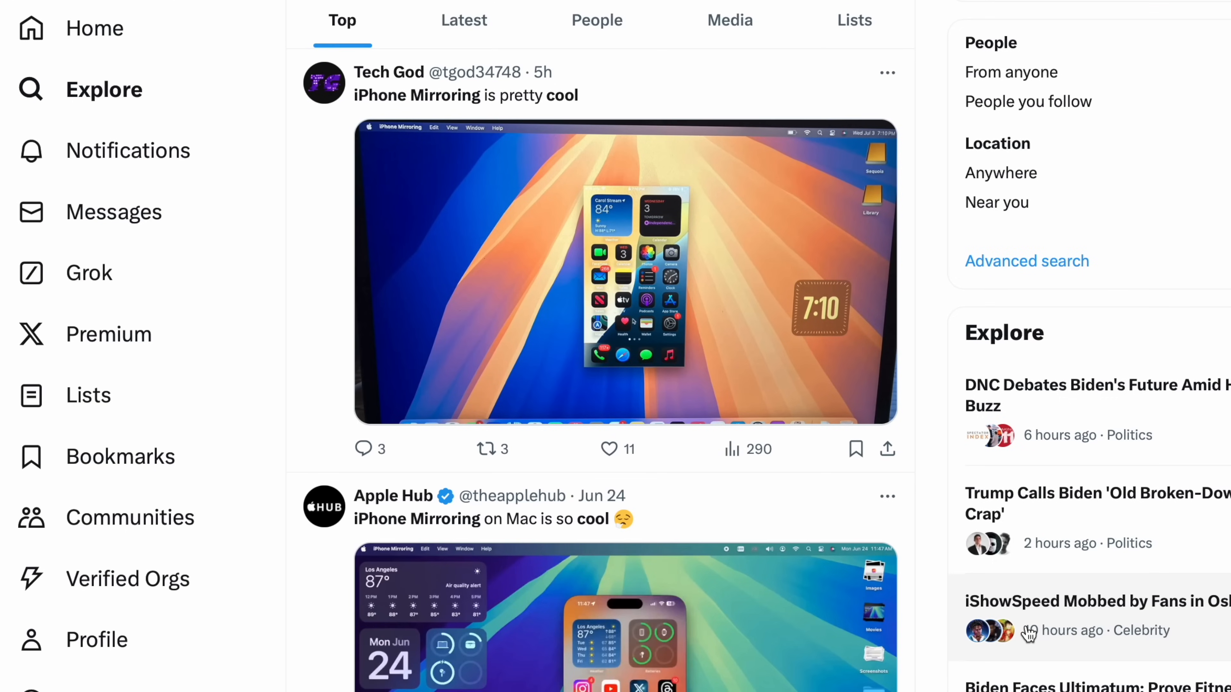
Rewrite the coffee follow-up email and proofread the email to the professor with Writing Tools
scroll("down", 3)
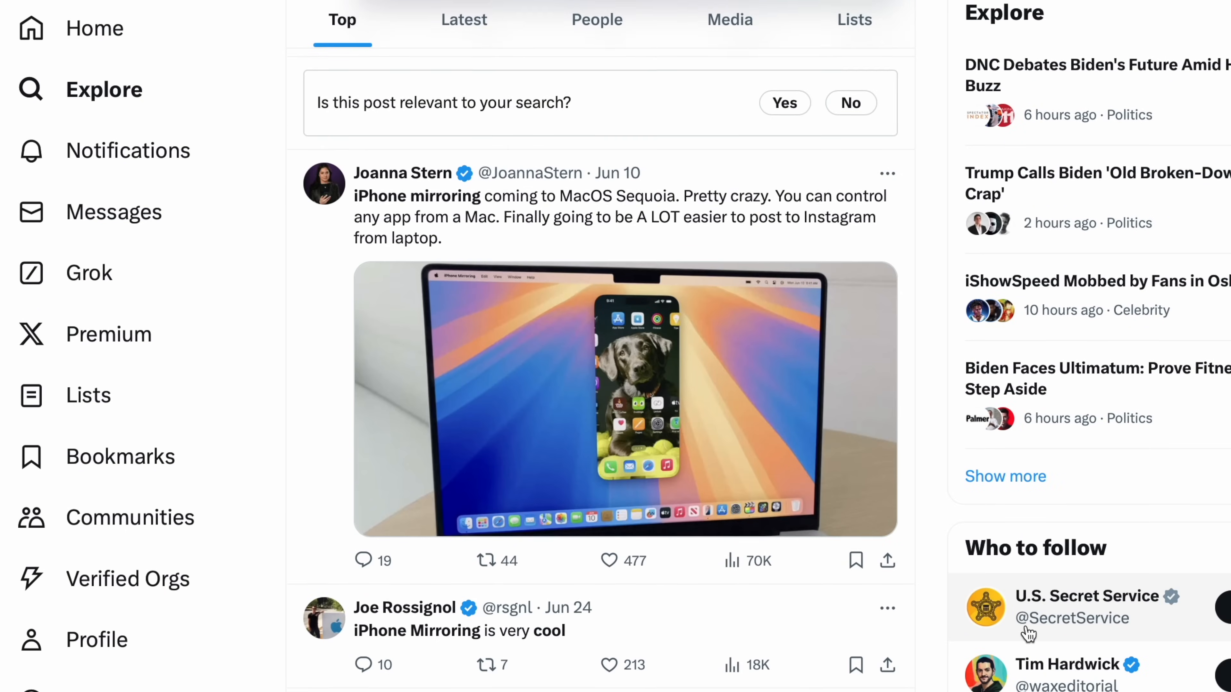
scroll("down", 3)
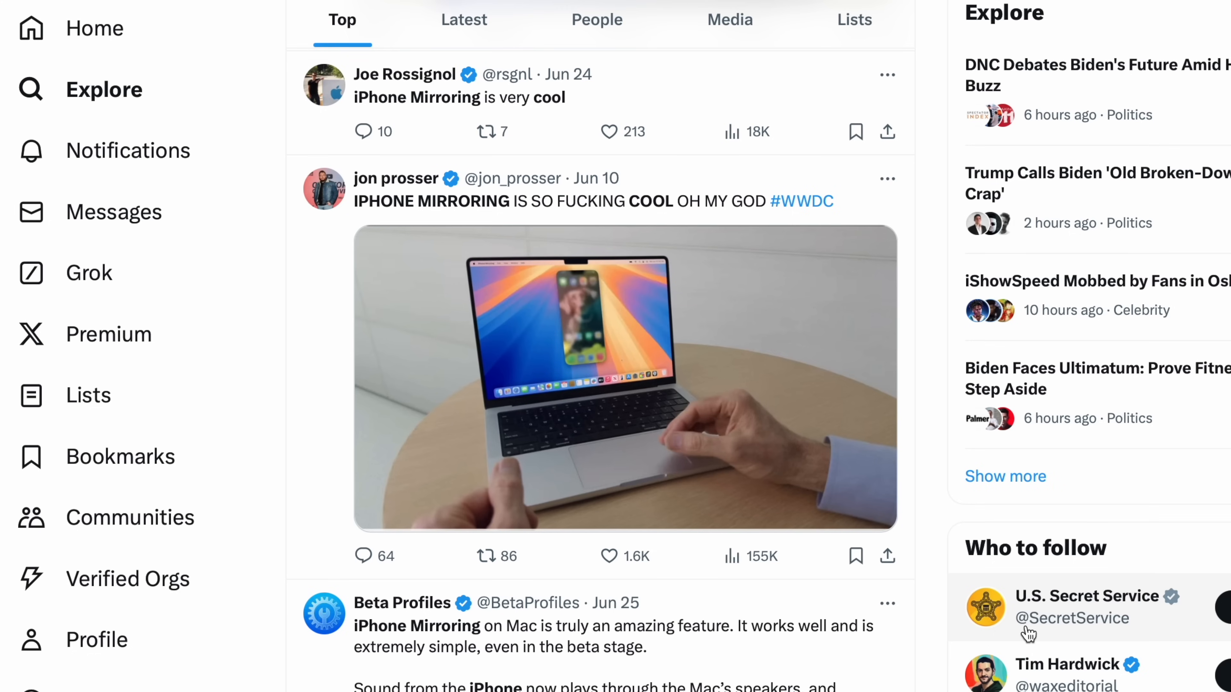
scroll("down", 3)
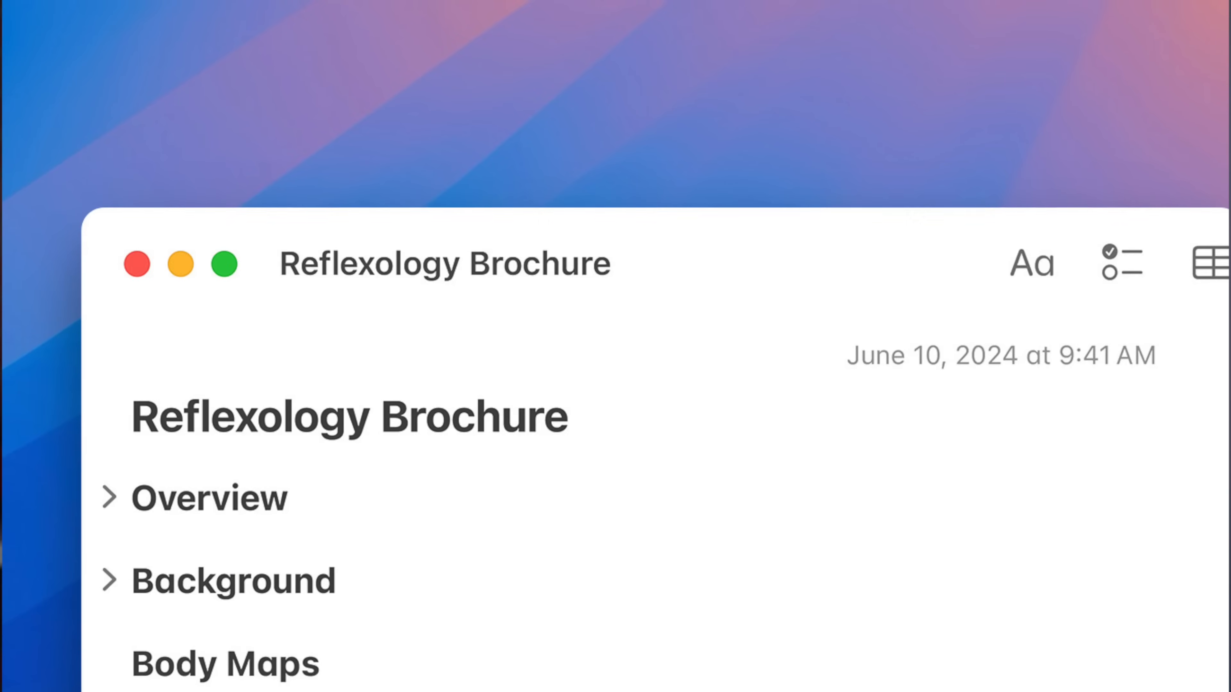
scroll("up", 3)
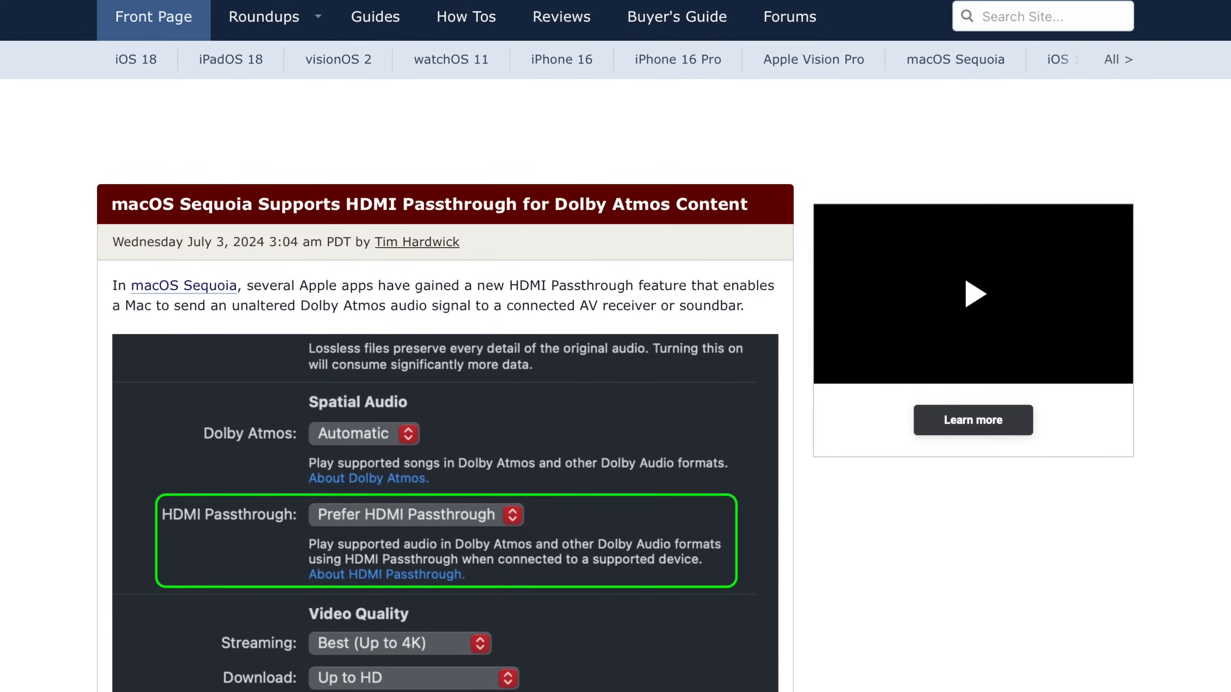
scroll("down", 3)
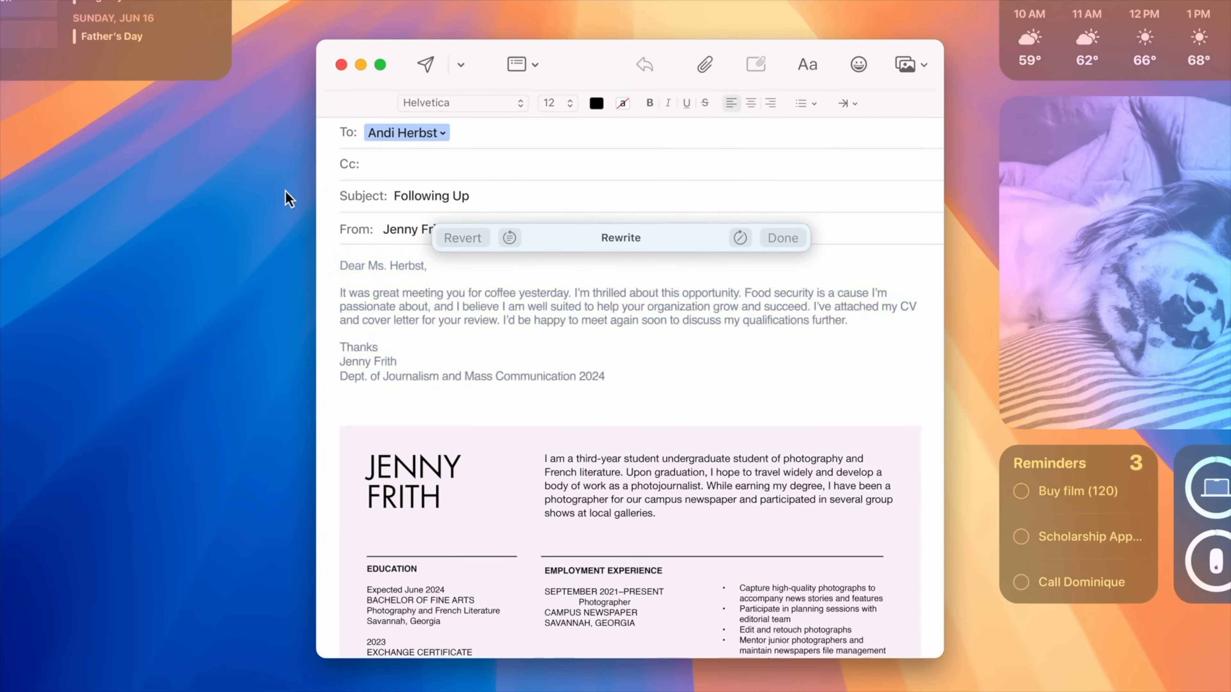
left_click(738, 238)
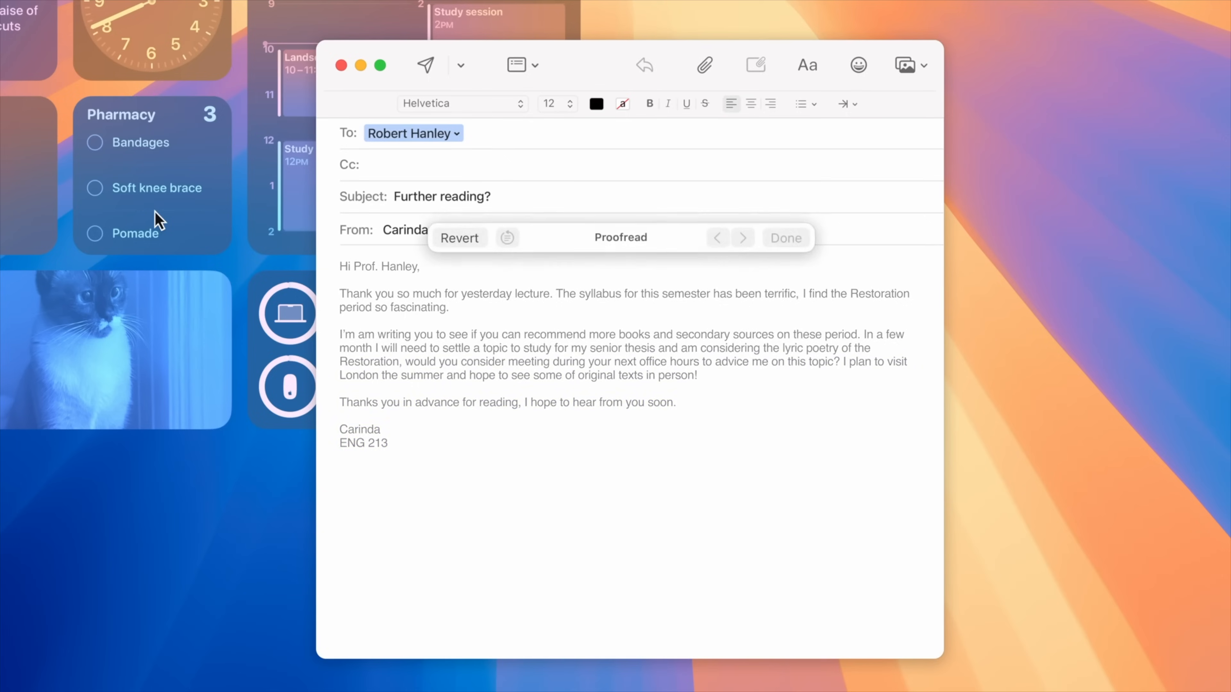
left_click(620, 237)
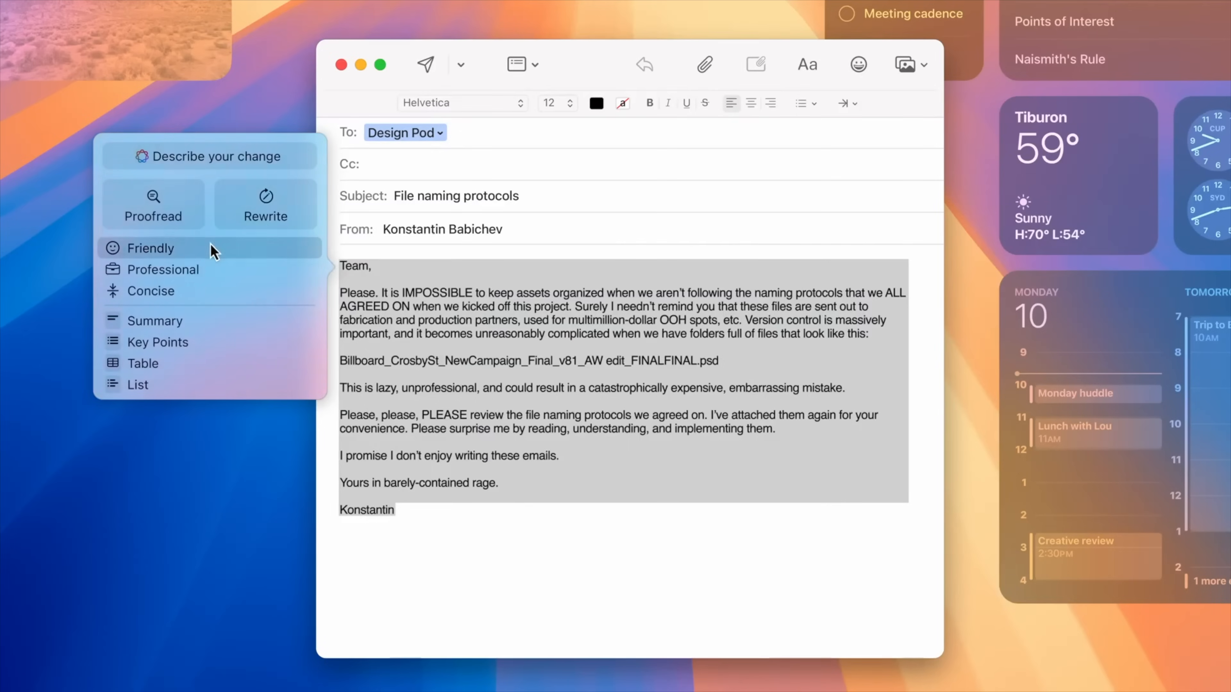
mouse_move(214, 303)
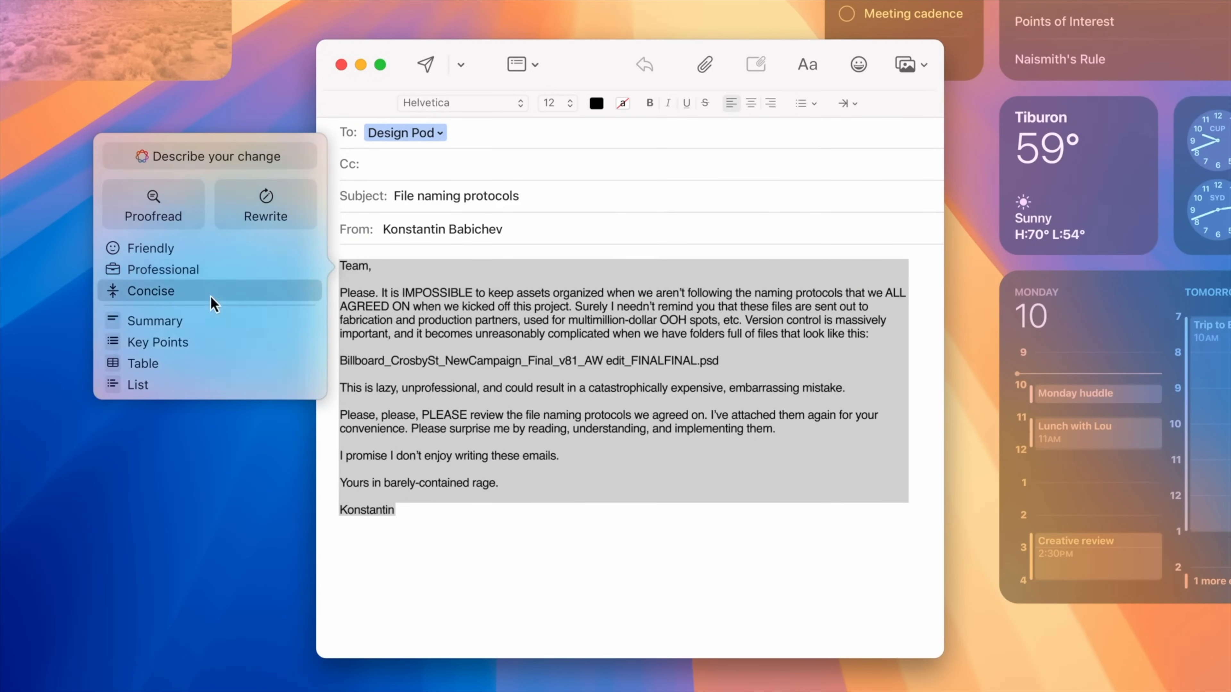
Make the design team email more concise, then revert the draft to its original wording
left_click(163, 269)
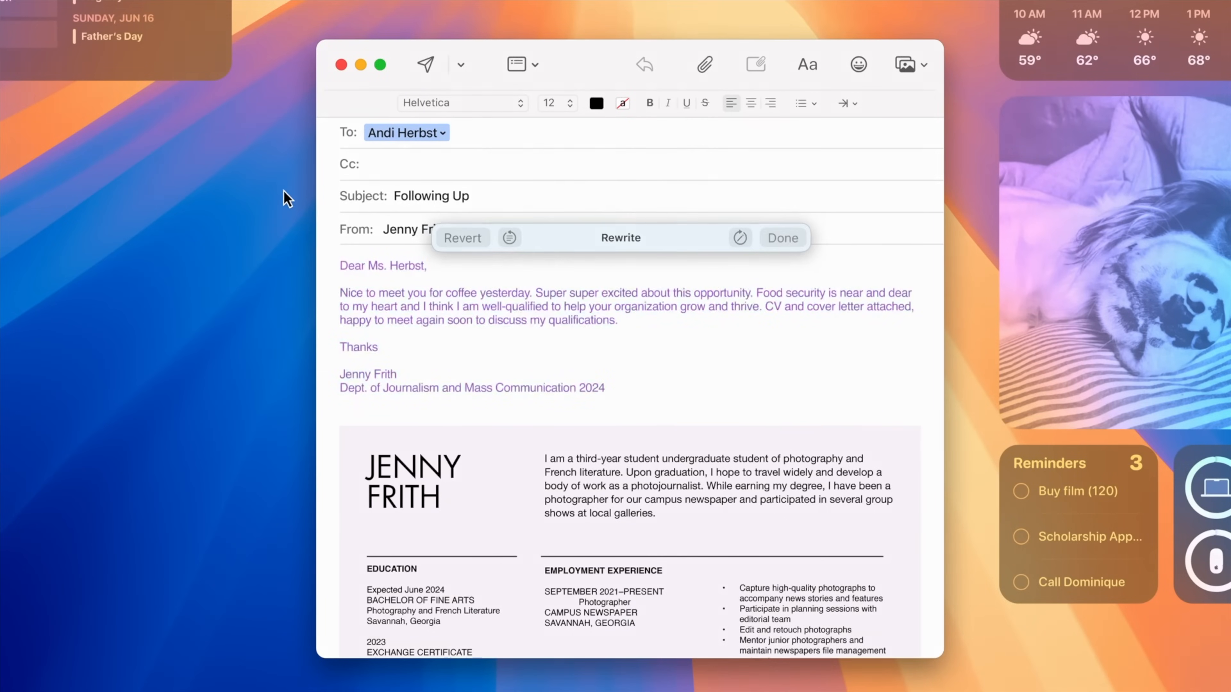
left_click(619, 237)
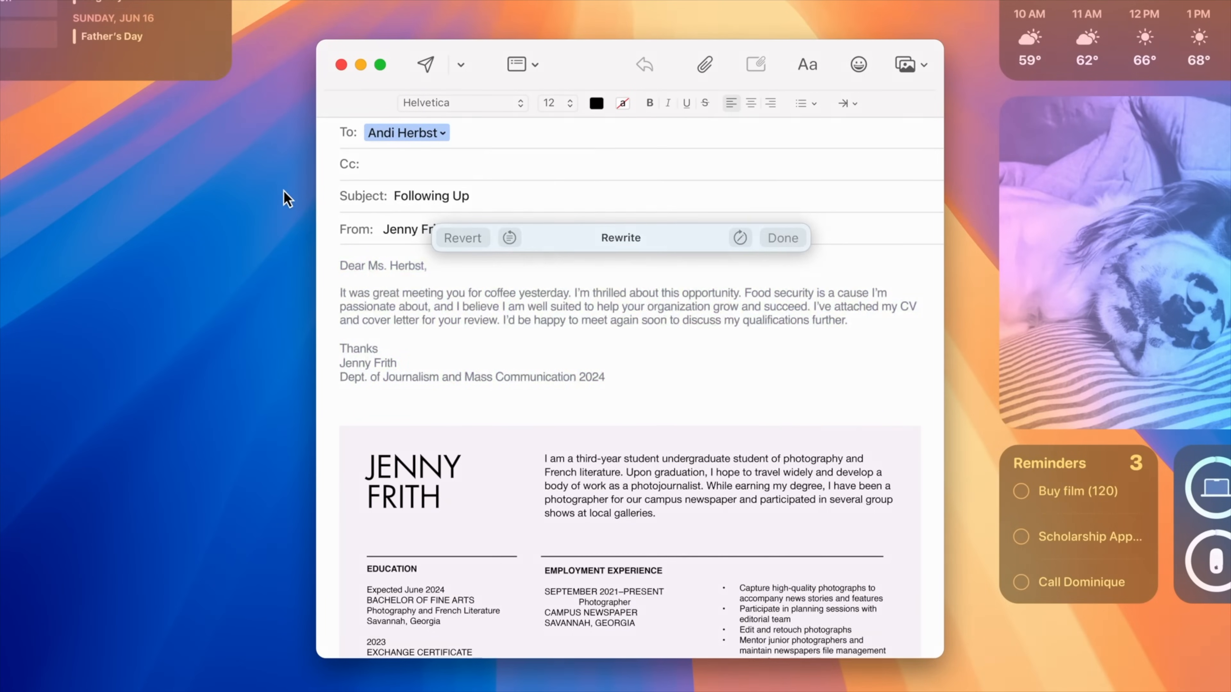